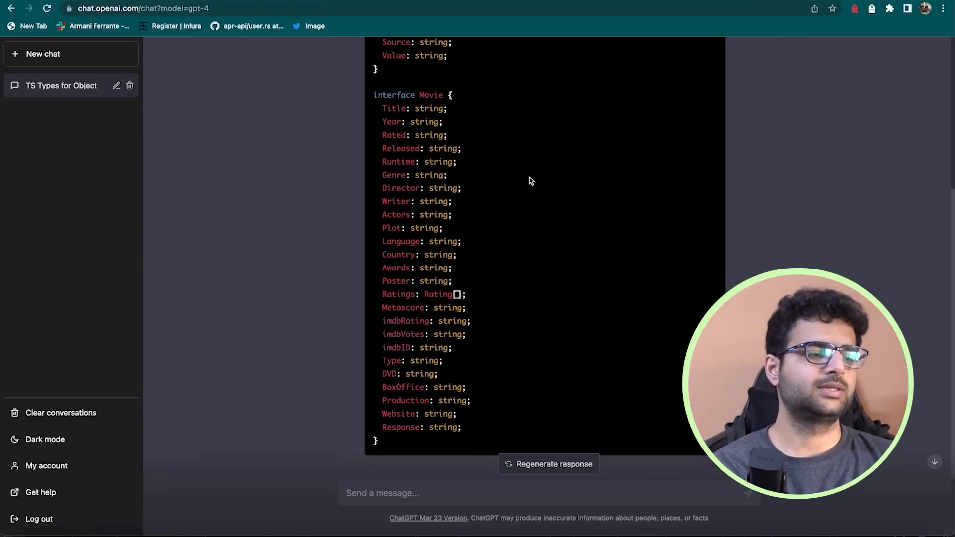
# Change the OMDb title query to t=harry and load the Harry Potter JSON response.
pyautogui.scroll(3)
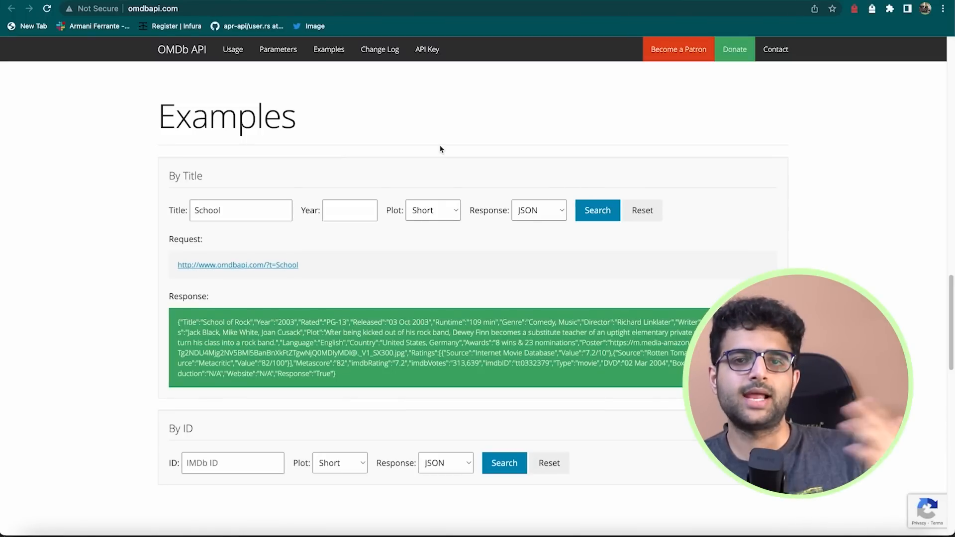
pyautogui.moveTo(316, 244)
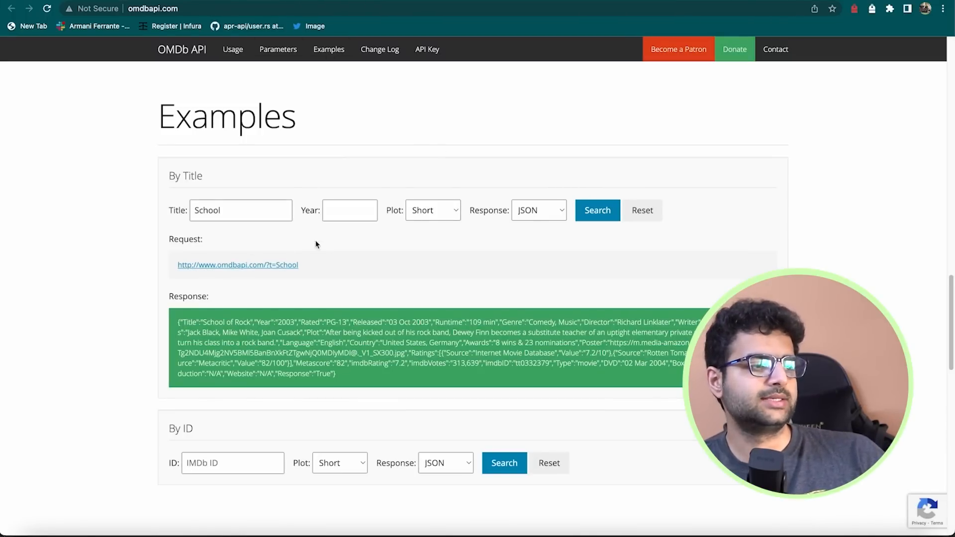
pyautogui.moveTo(385, 139)
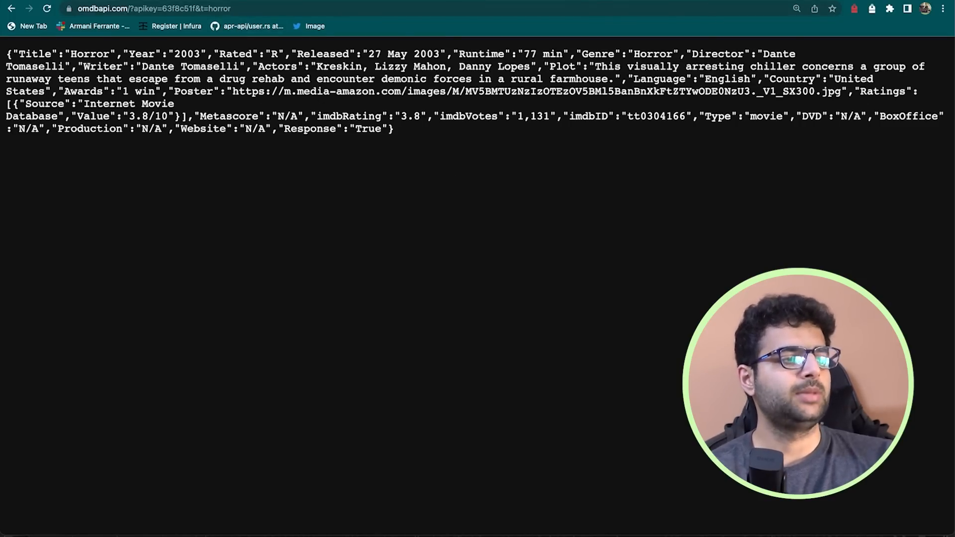
pyautogui.click(152, 9)
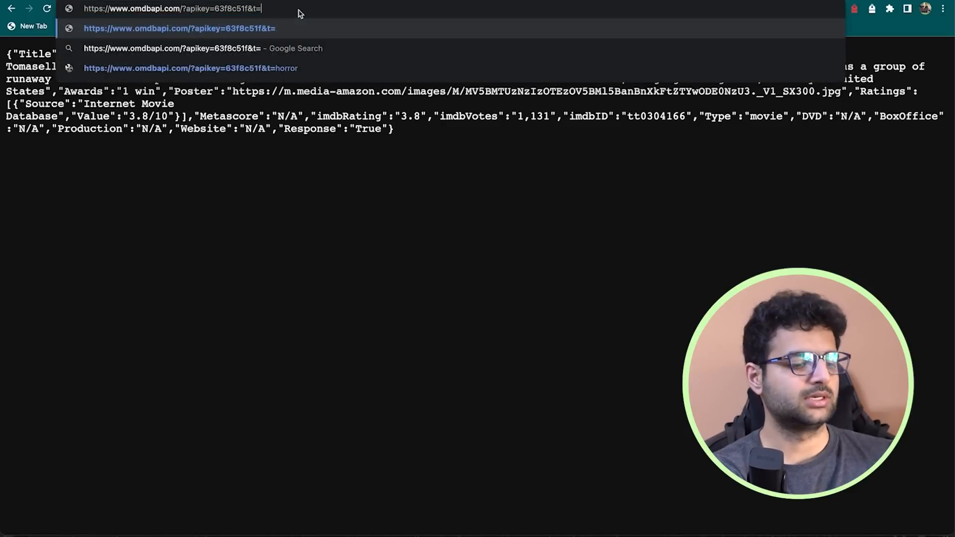
pyautogui.write('harry')
pyautogui.press('Return')
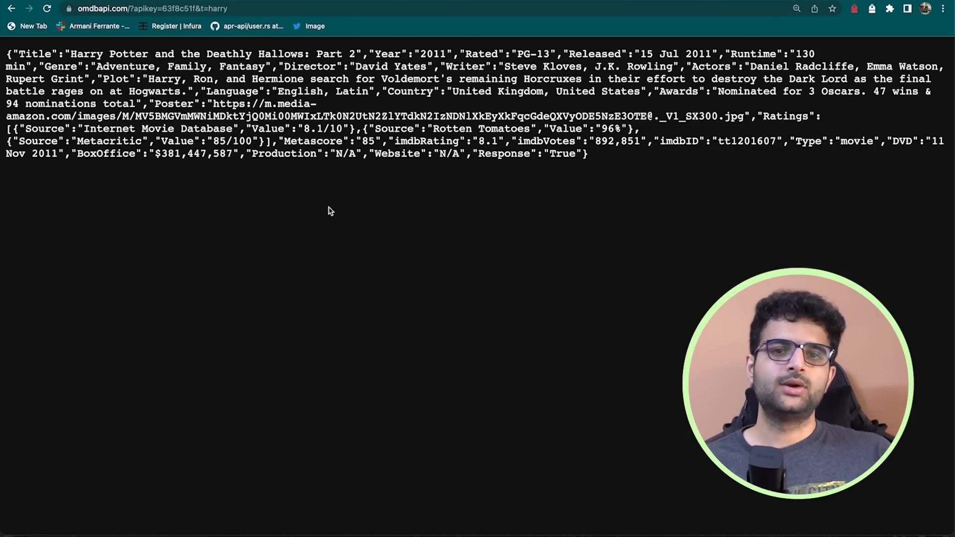
pyautogui.moveTo(325, 12)
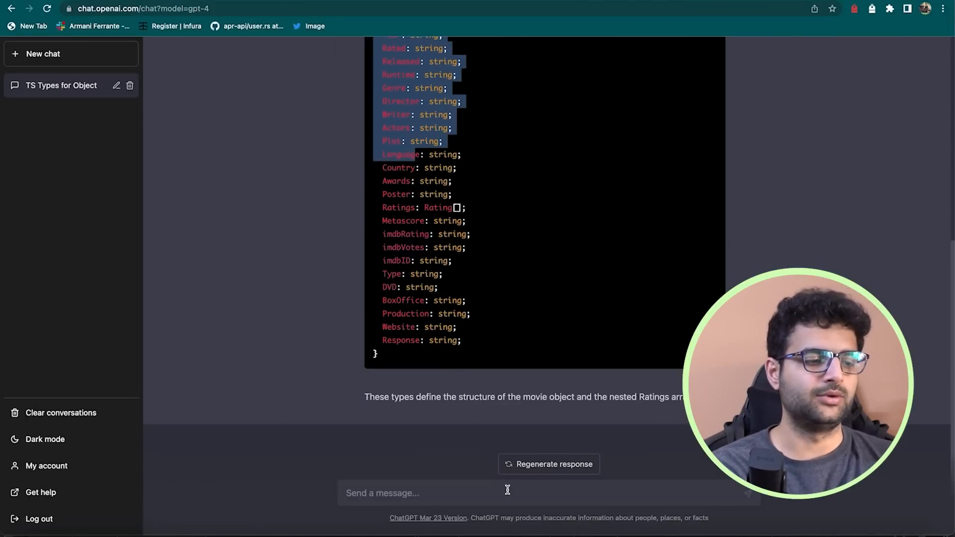
# Draft a ChatGPT message asking for code that calls the OMDb API URL and returns the response.
pyautogui.write('Hey,')
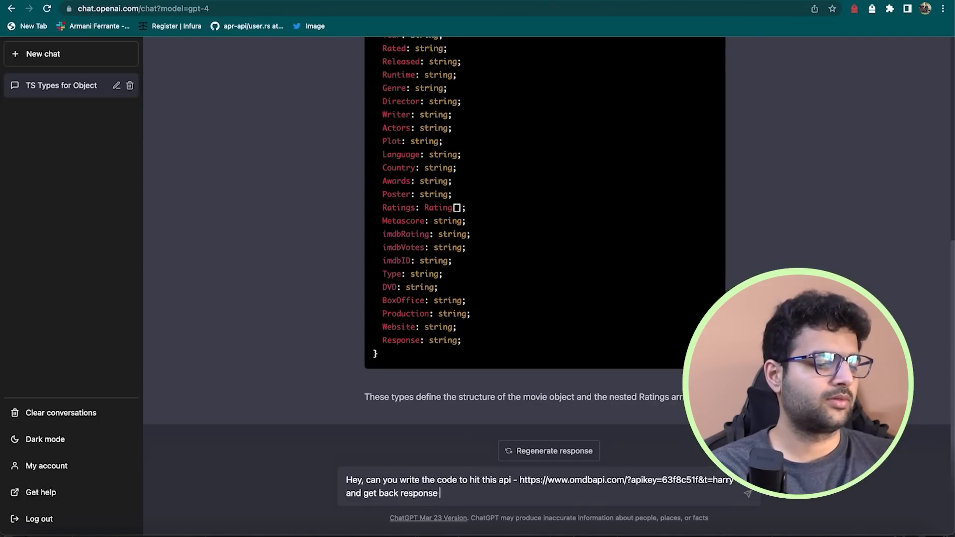
pyautogui.write('that looks somehting like th')
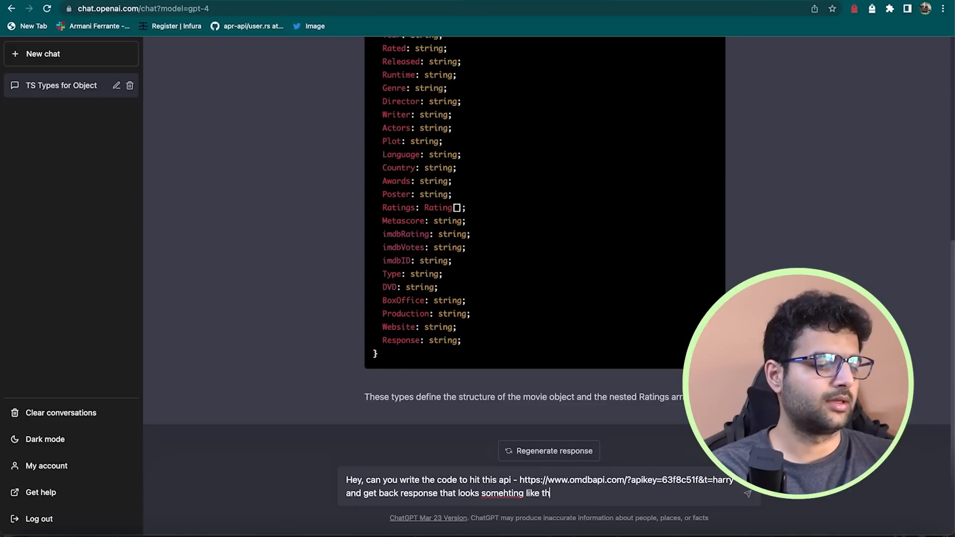